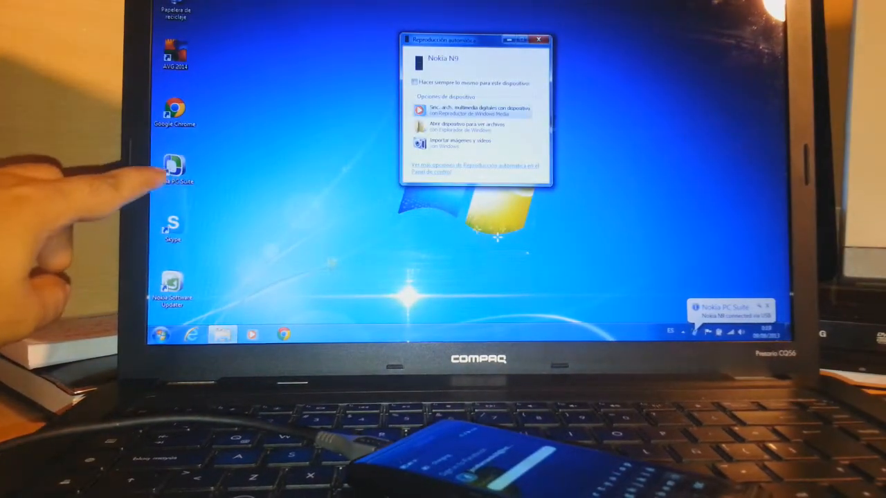
# Dismiss the AutoPlay prompt that appeared for the connected Nokia N9.
pyautogui.click(539, 40)
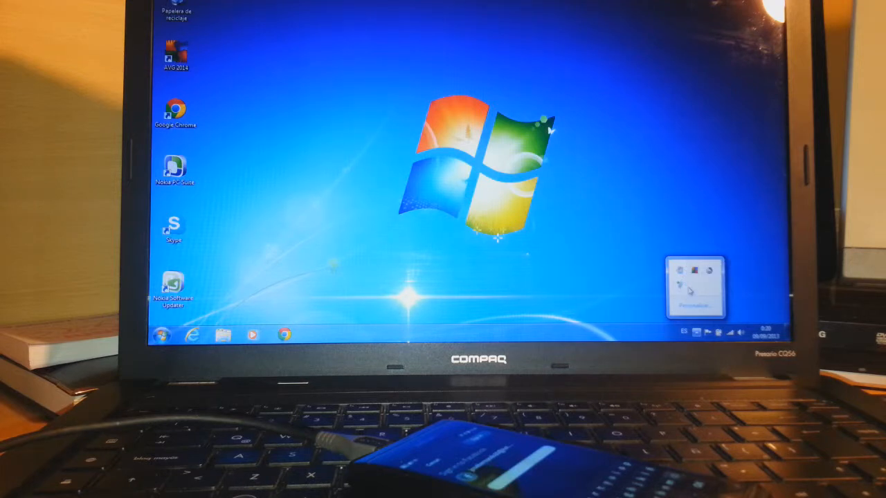
pyautogui.moveTo(619, 234)
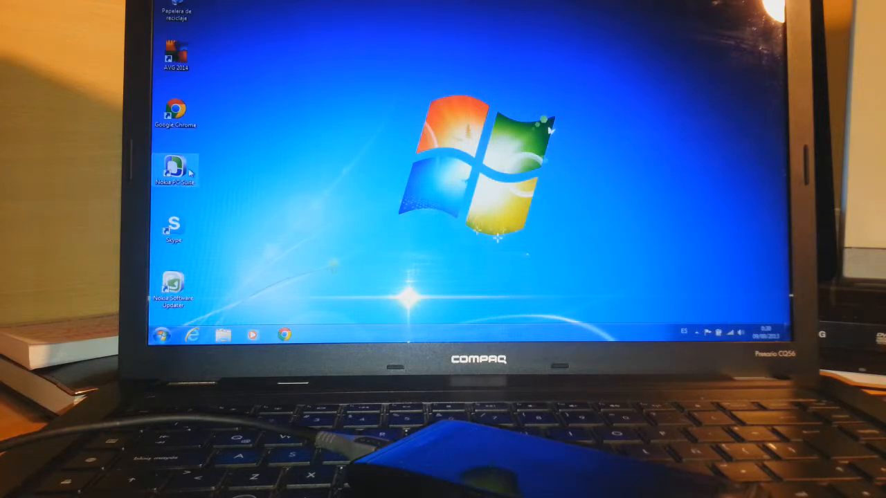
# Launch Nokia PC Suite from its desktop shortcut.
pyautogui.doubleClick(176, 169)
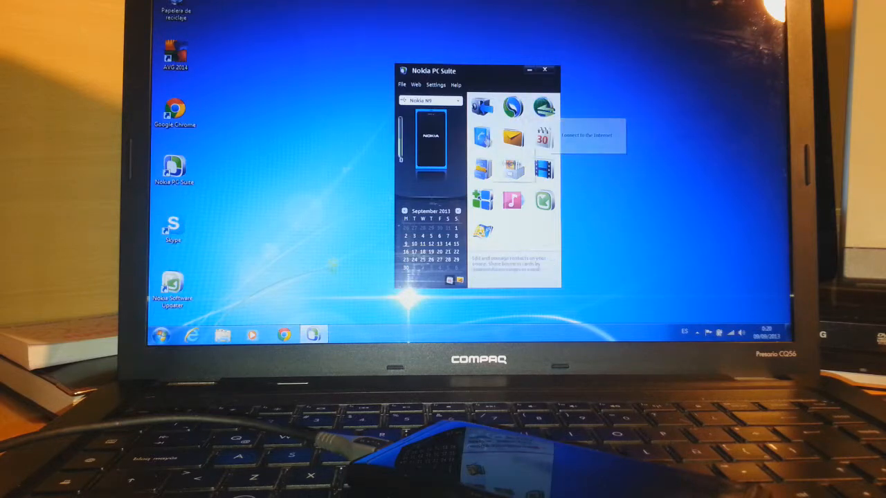
pyautogui.moveTo(544, 136)
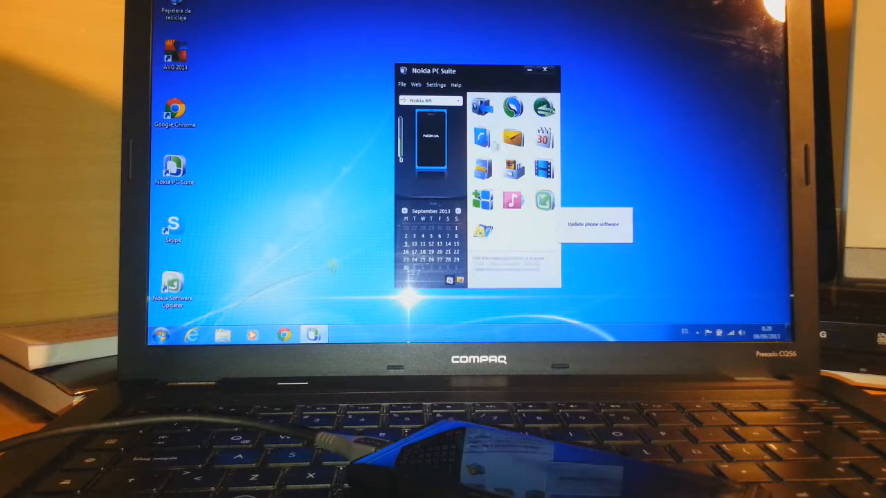
pyautogui.moveTo(502, 142)
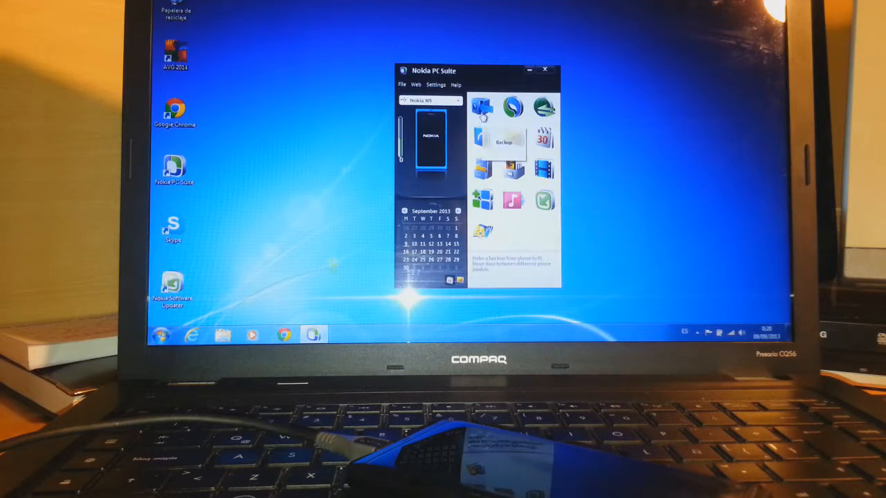
# Open the Backup tool from the PC Suite application grid.
pyautogui.click(503, 142)
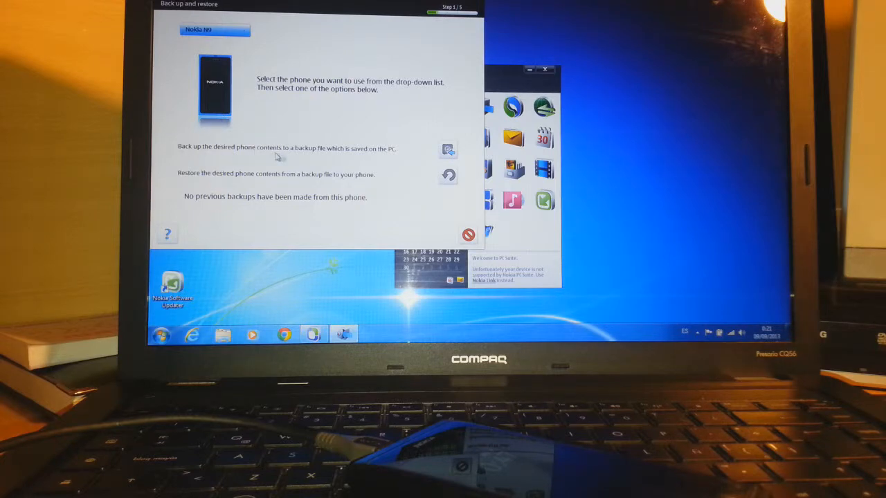
pyautogui.moveTo(391, 164)
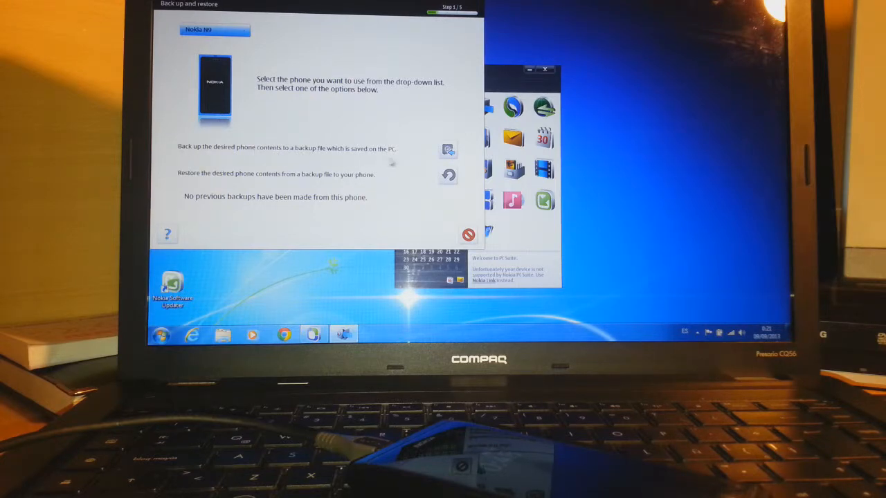
pyautogui.moveTo(398, 162)
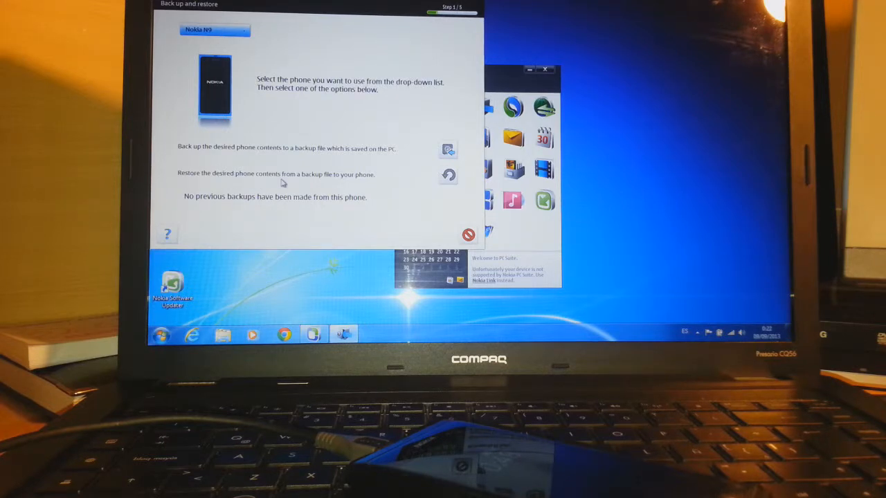
pyautogui.moveTo(341, 183)
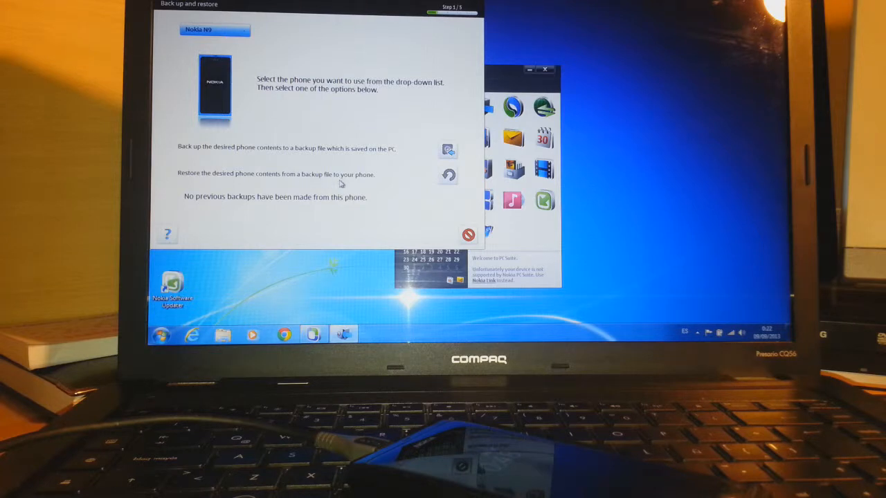
pyautogui.moveTo(386, 187)
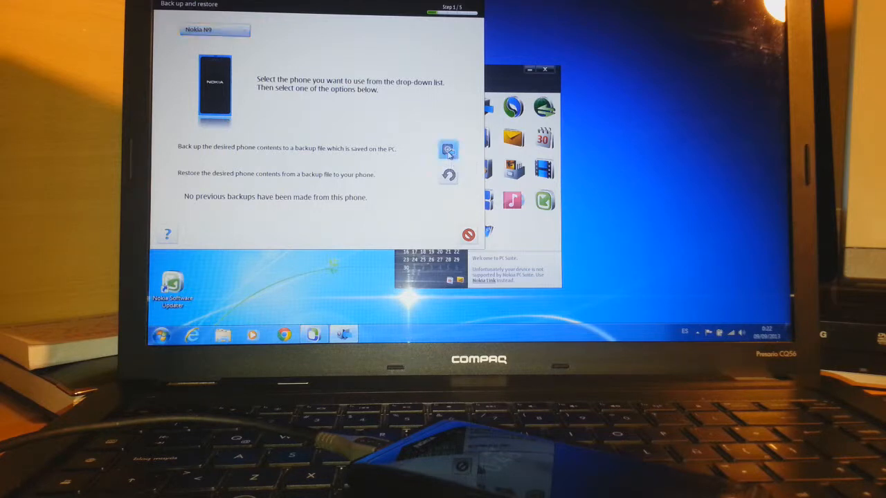
# Select backing up the desired phone contents to a backup file saved on the PC.
pyautogui.click(448, 151)
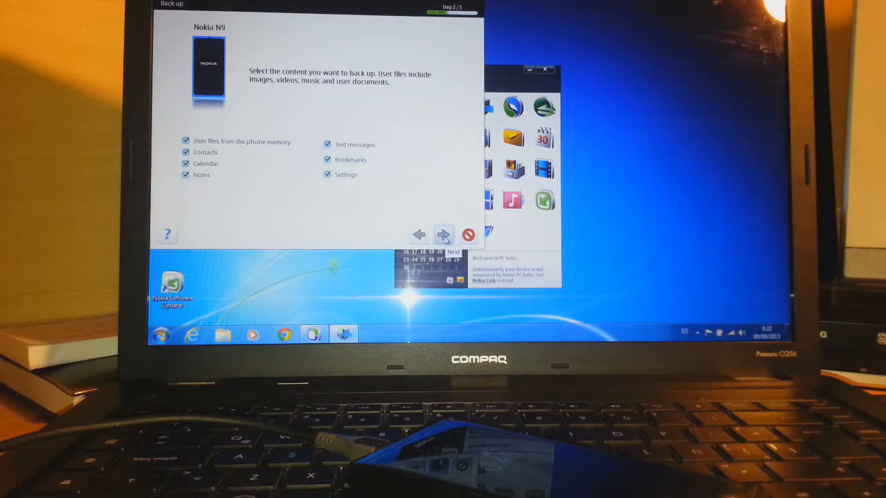
# Keep all content types checked and the default .nbu file location, and start the backup.
pyautogui.click(443, 234)
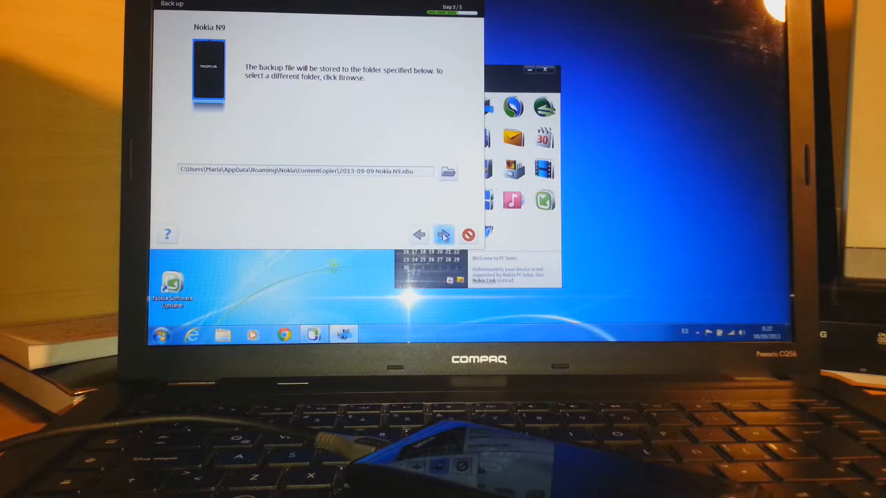
pyautogui.click(443, 235)
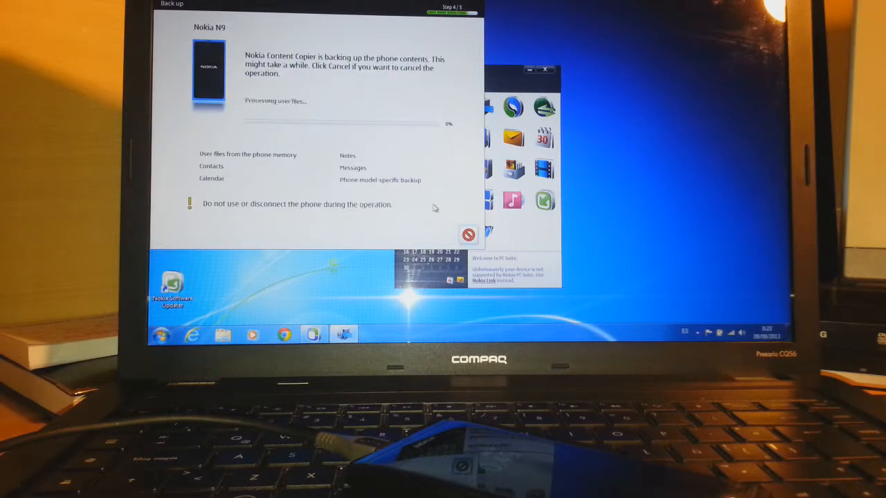